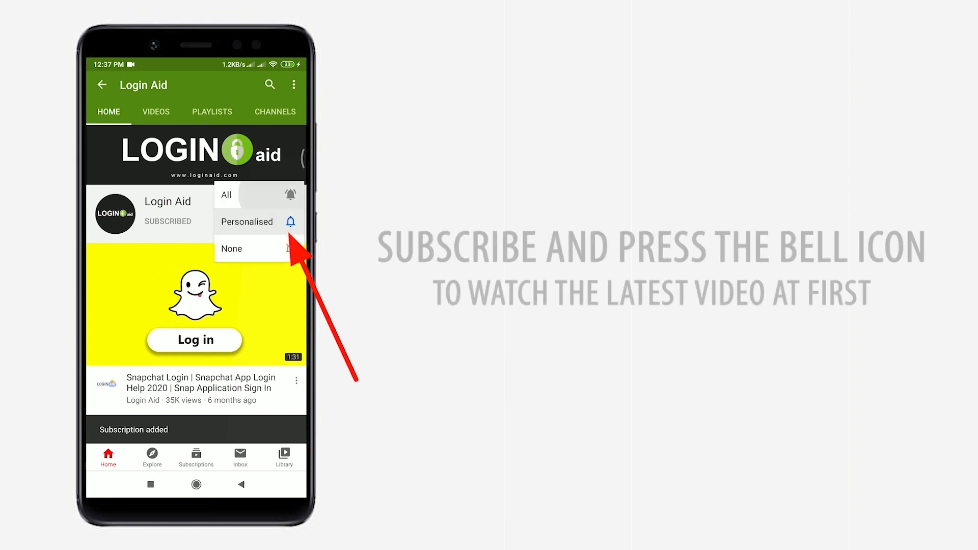
Load delta.com in the new Chrome tab.
left_click(226, 194)
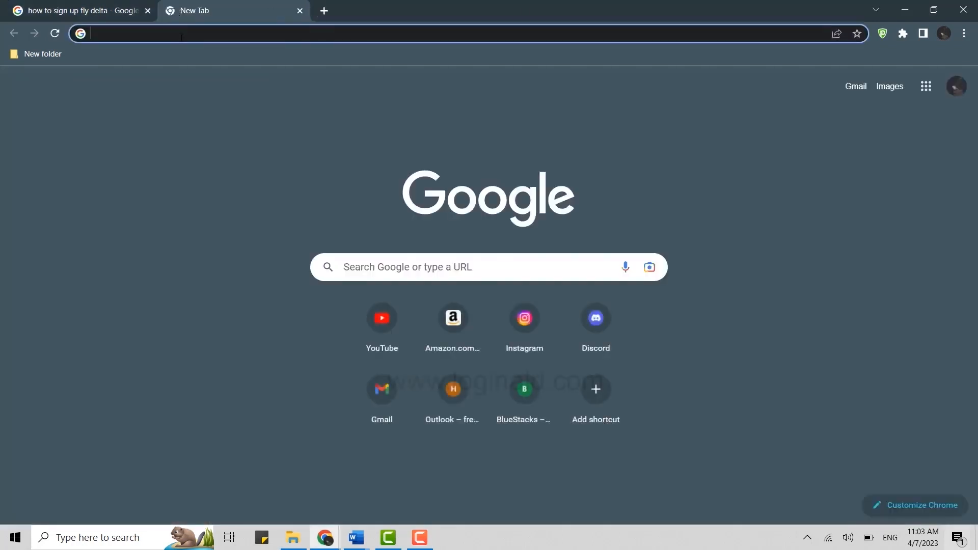
type("delta.com/apac/en")
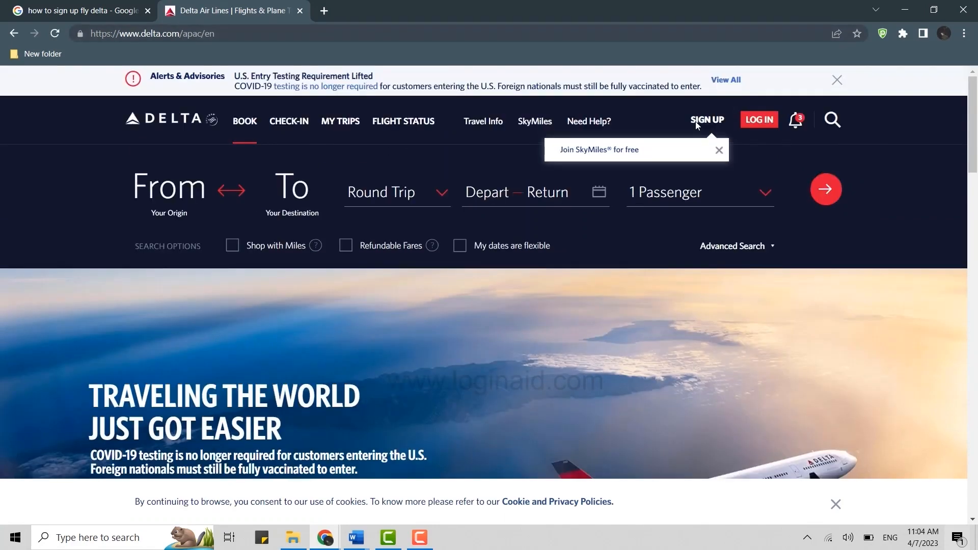
mouse_move(716, 124)
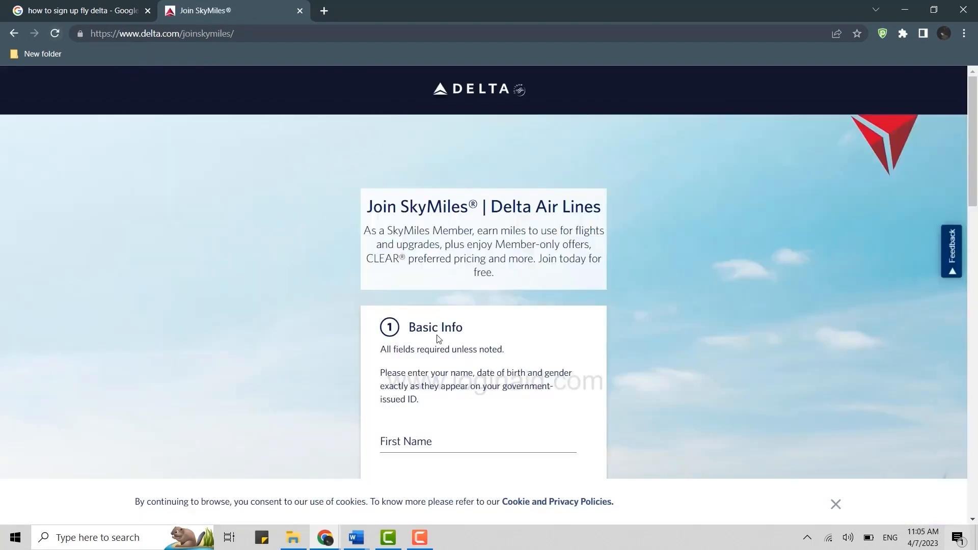
Enter first and last name, birth date June 14, 1995, and Female gender.
scroll("down", 3)
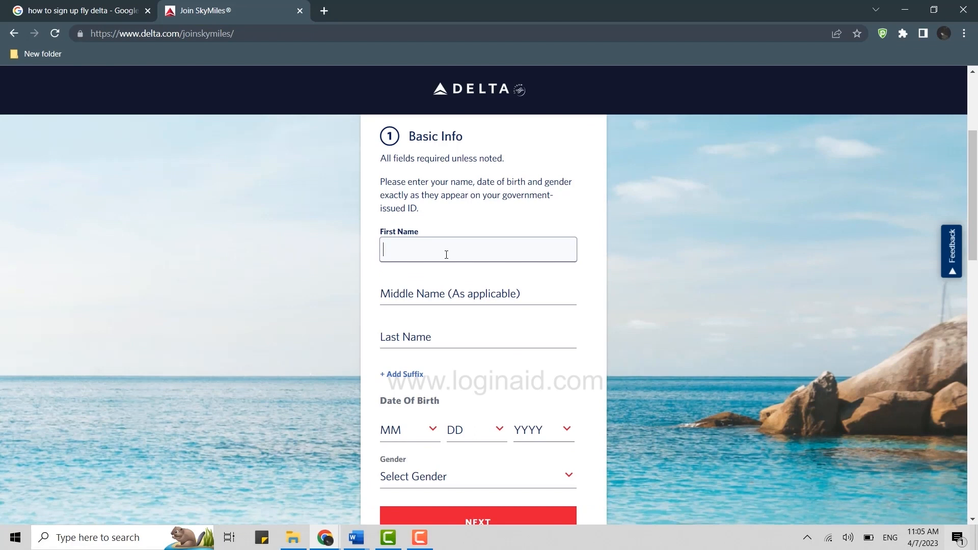
type("Blake")
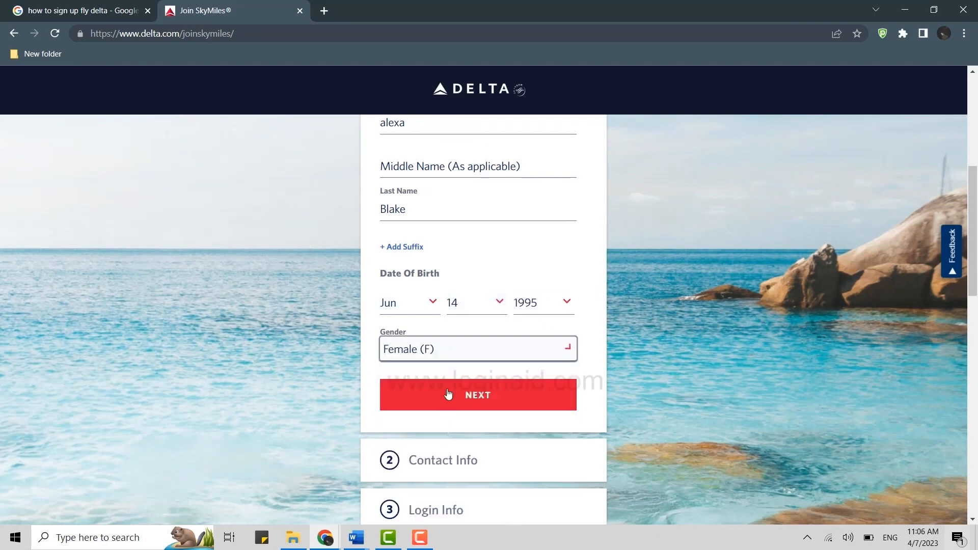
Submit the basic info, then enter the country, mailing address and city.
left_click(477, 395)
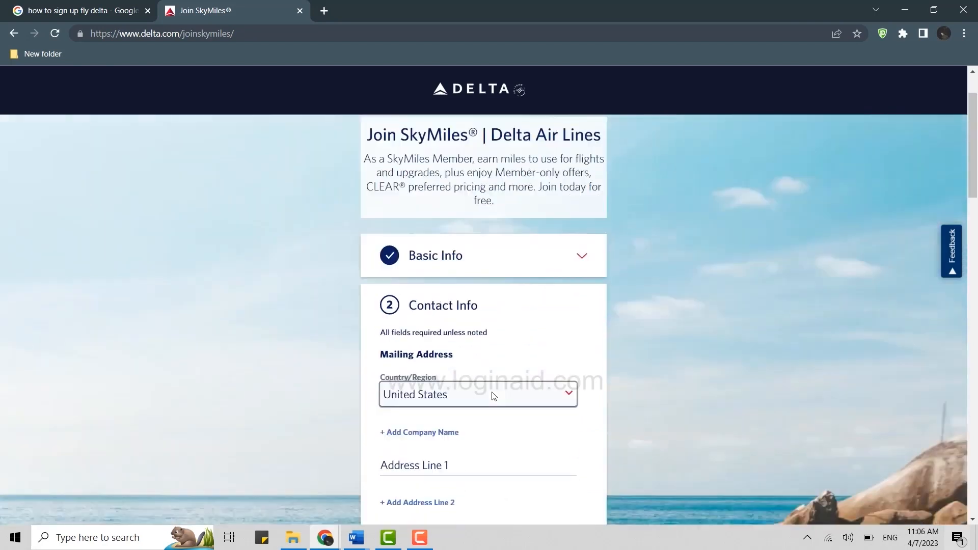
scroll("down", 3)
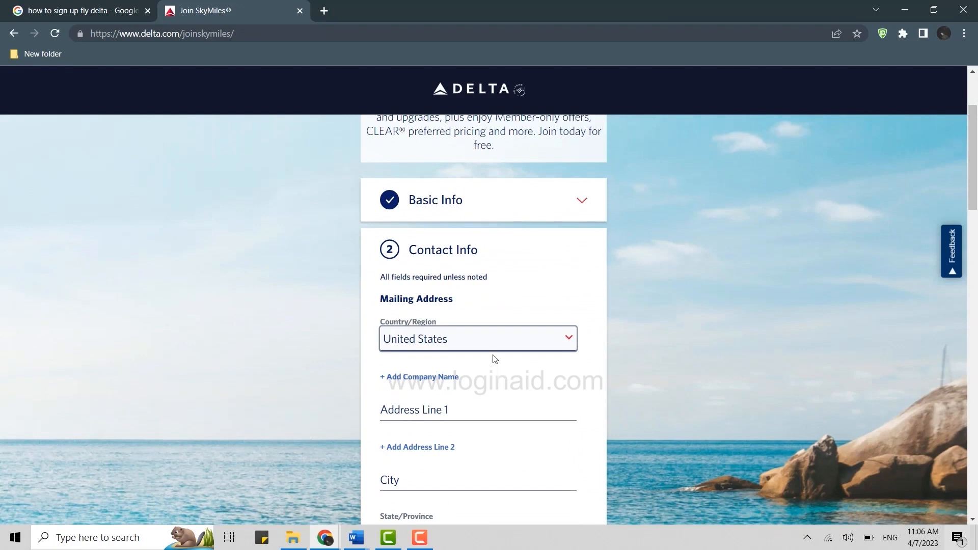
scroll("down", 3)
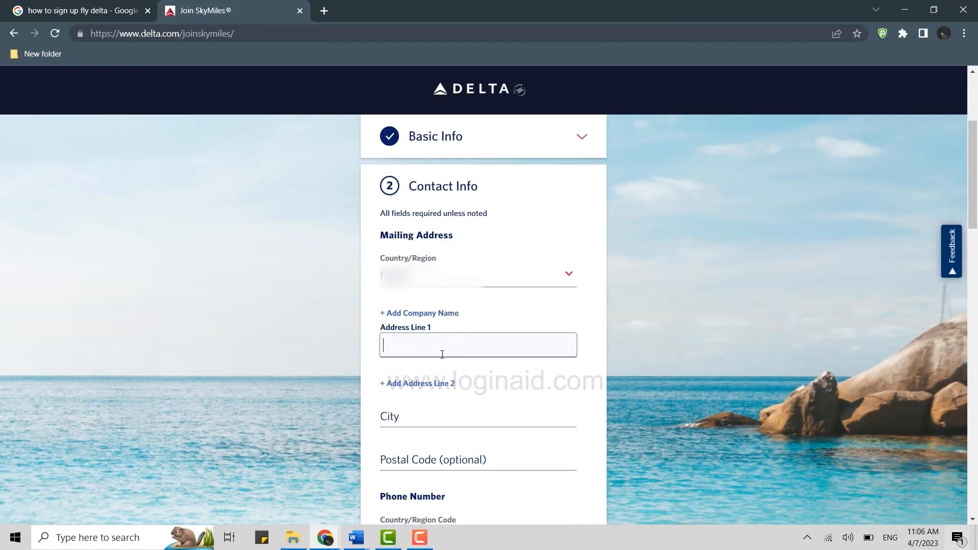
scroll("down", 3)
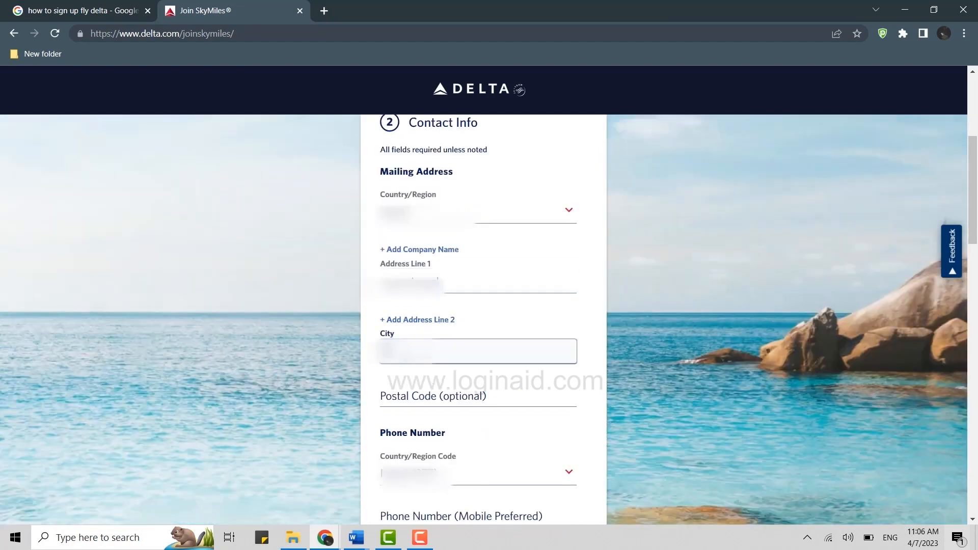
Fill in the postal code and the phone number beginning 506.
left_click(478, 394)
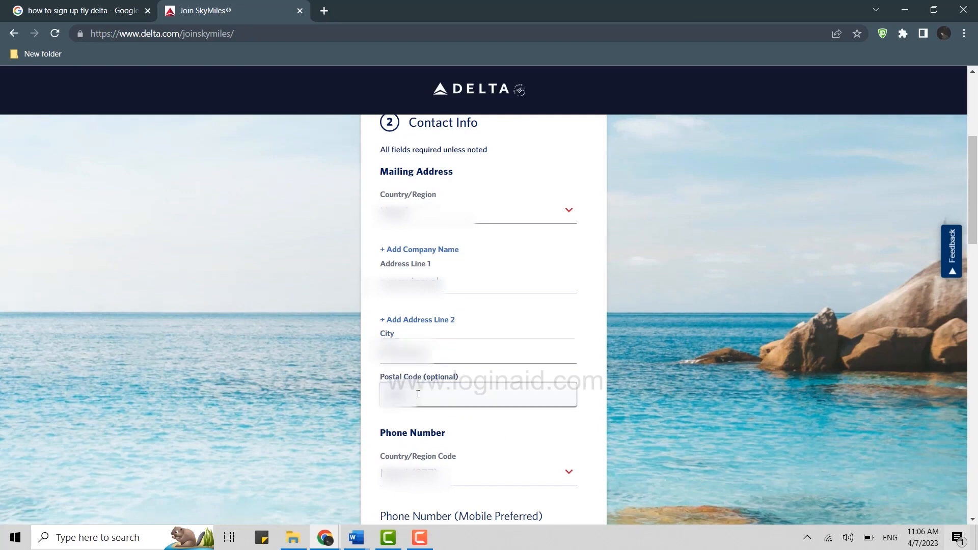
scroll("down", 3)
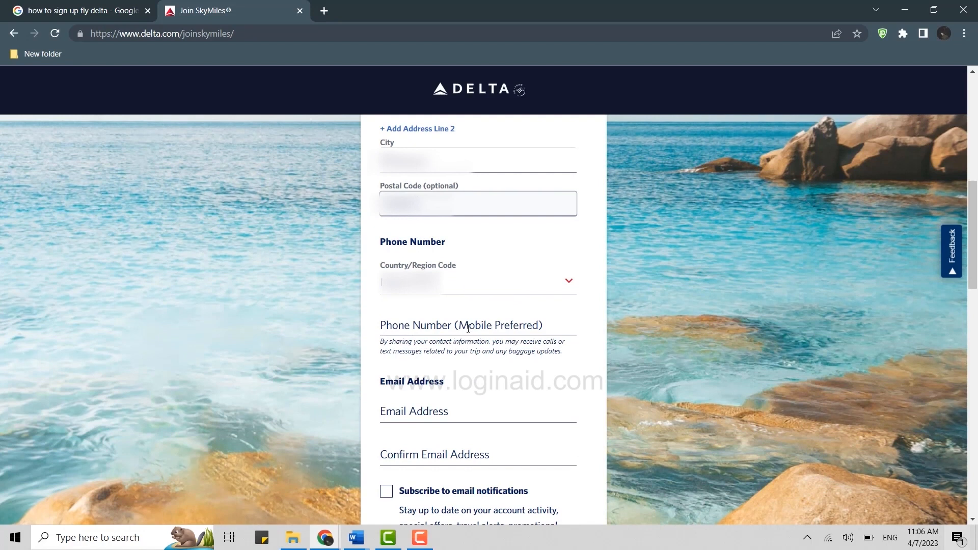
left_click(468, 325)
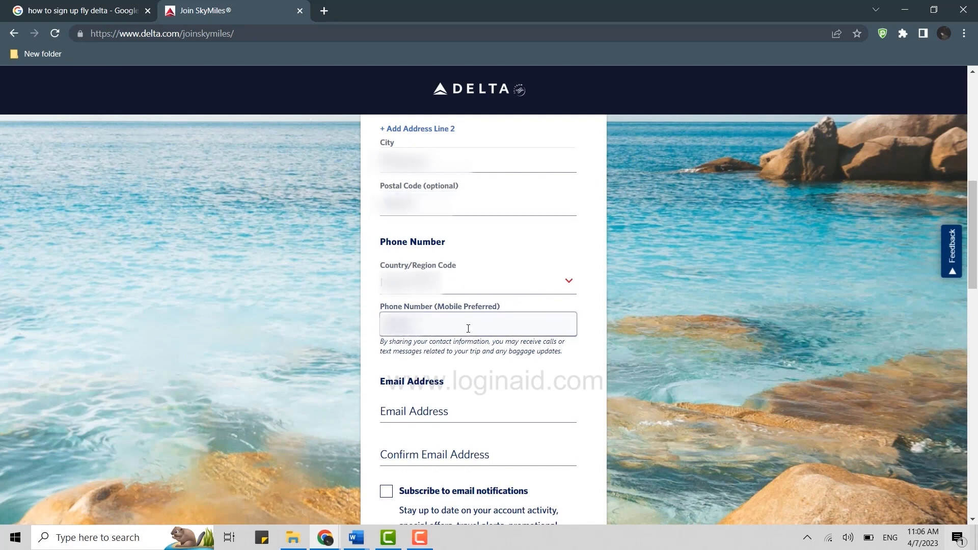
type("506")
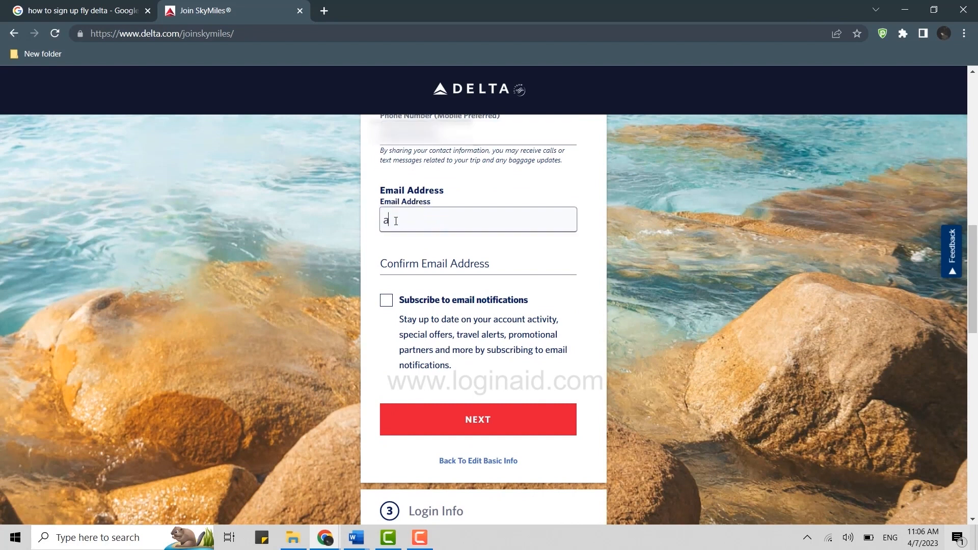
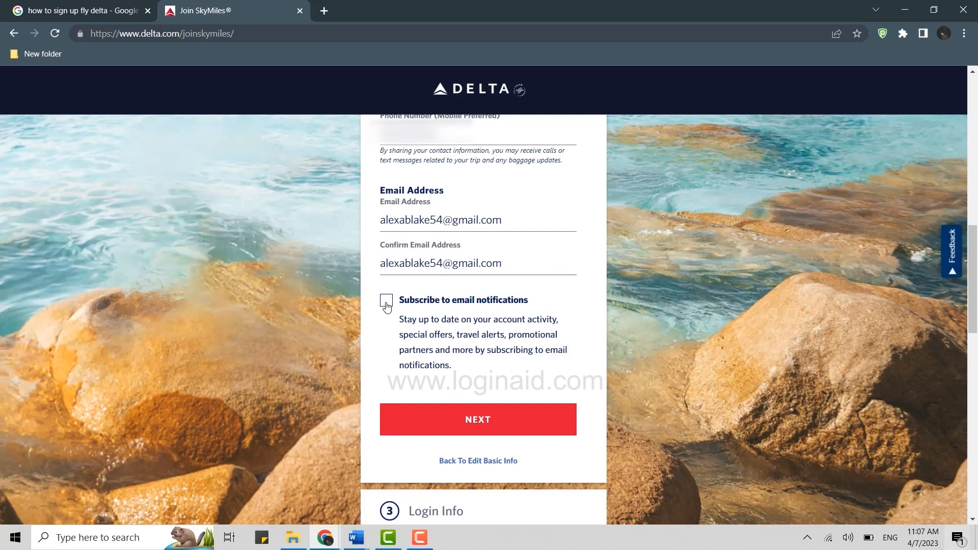
mouse_move(536, 412)
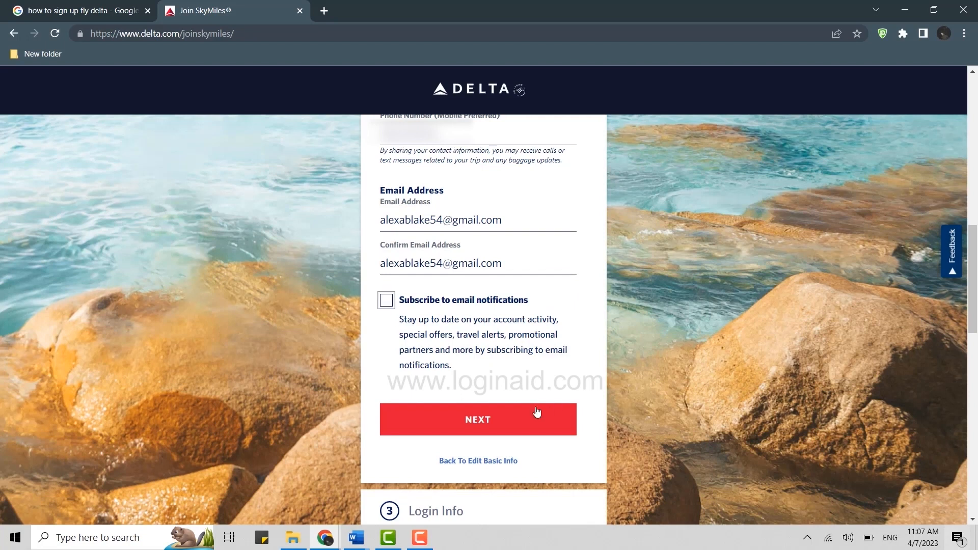
left_click(478, 419)
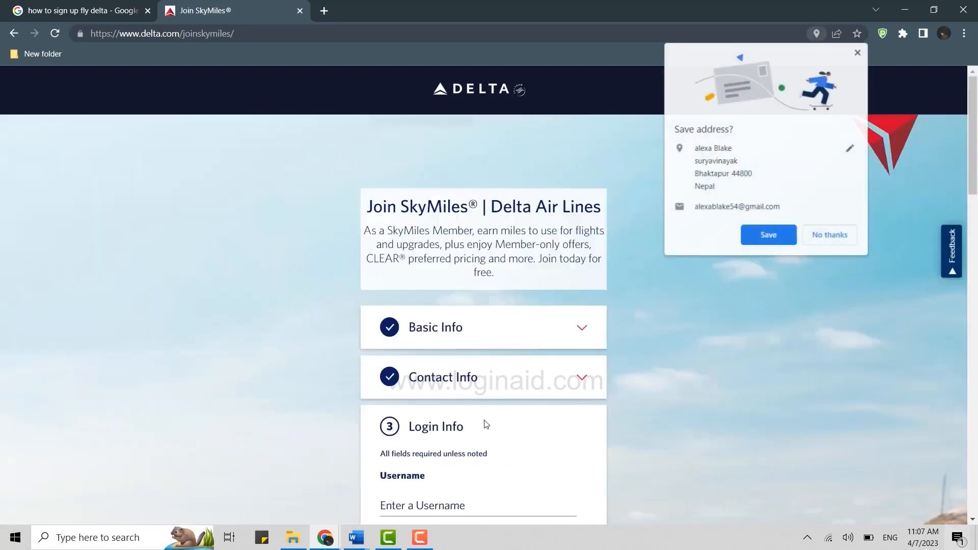
Enter username 'alexa' and type the matching password in both password fields.
scroll("down", 3)
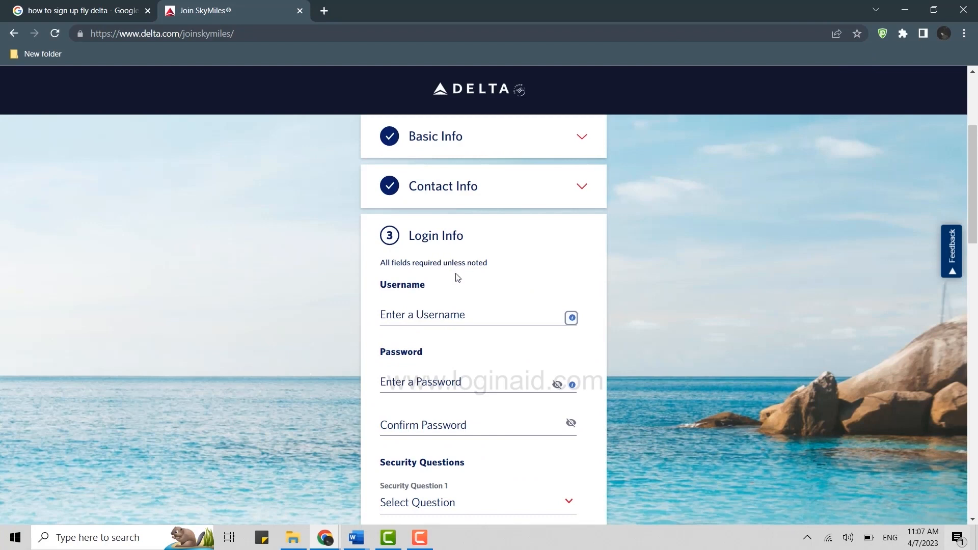
left_click(475, 314)
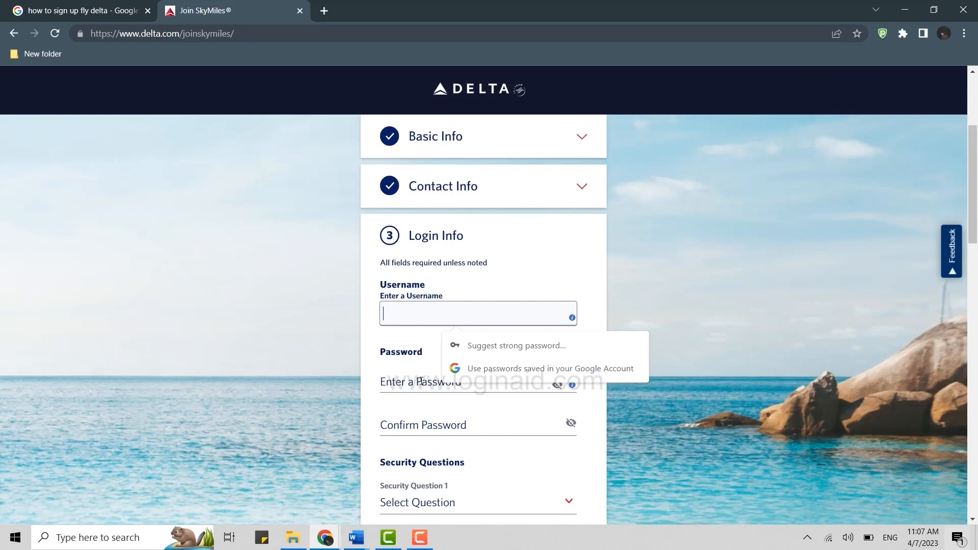
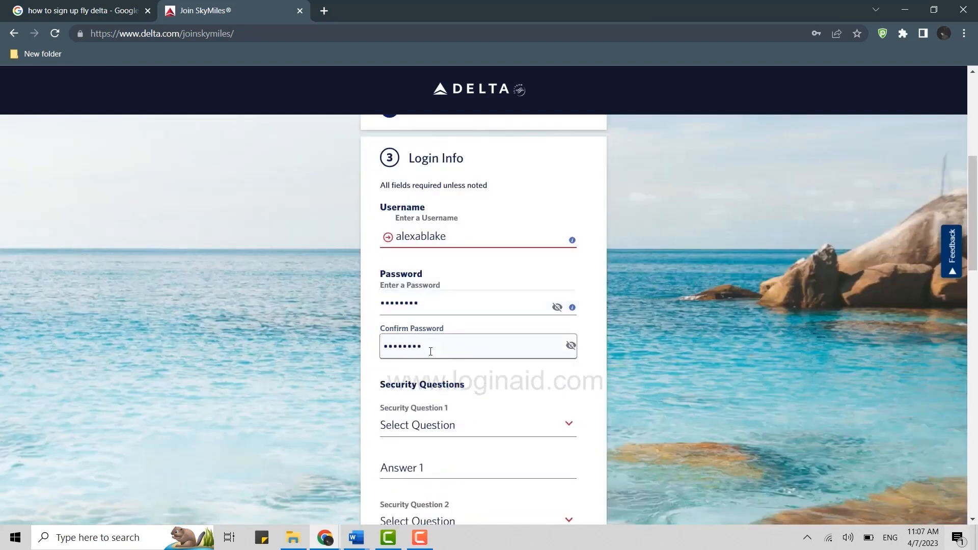
scroll("down", 3)
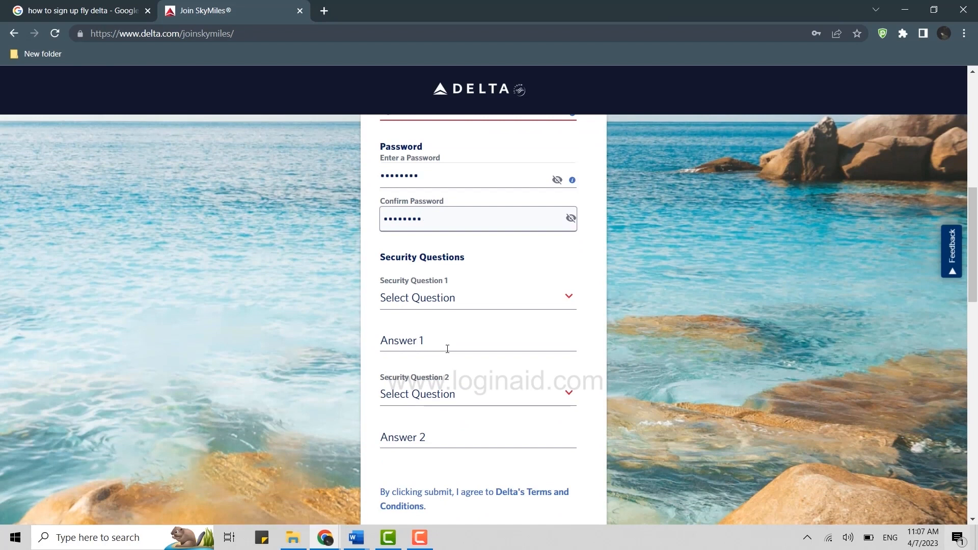
left_click(478, 298)
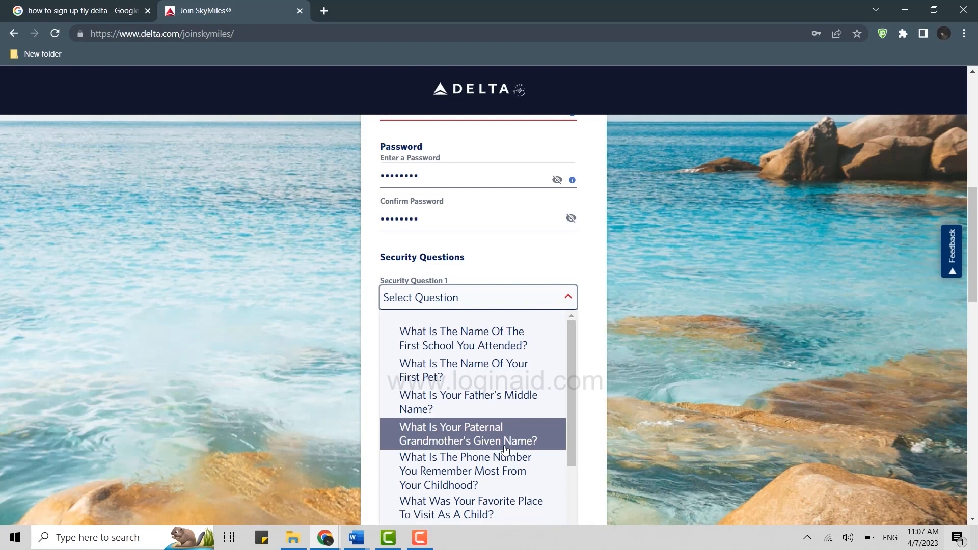
left_click(464, 370)
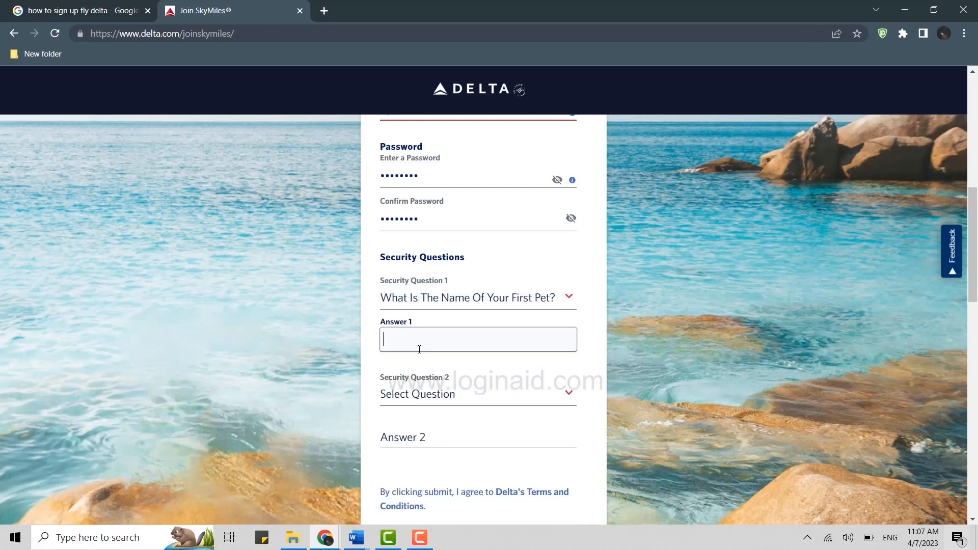
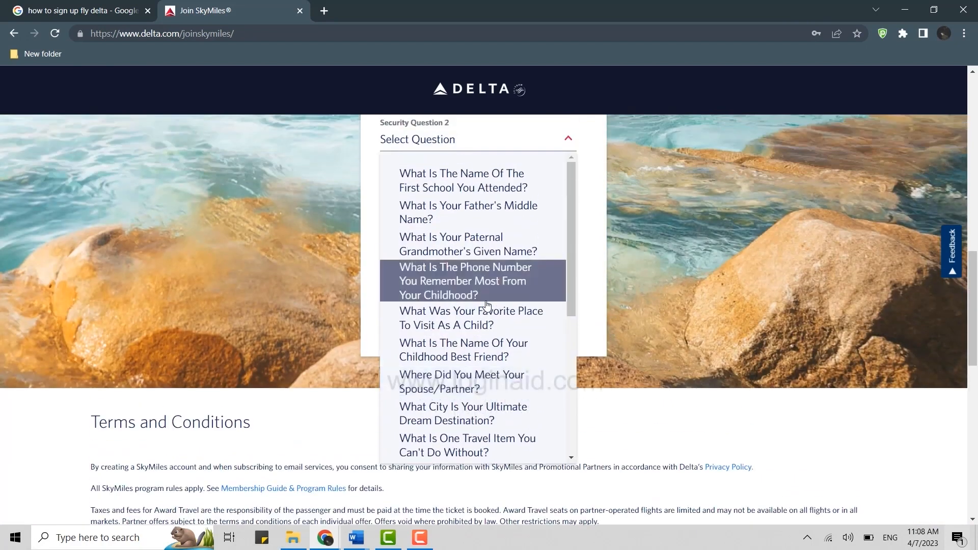
left_click(461, 180)
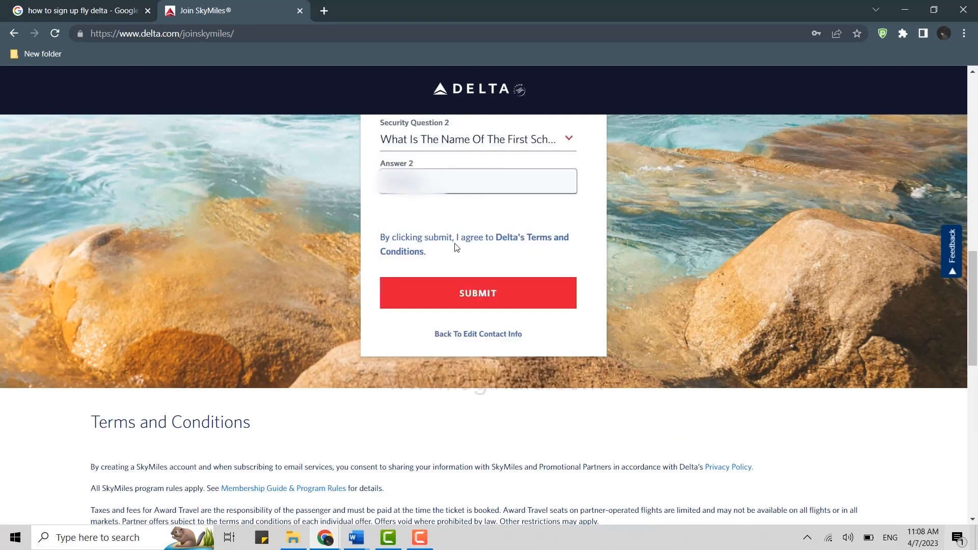
left_click(478, 292)
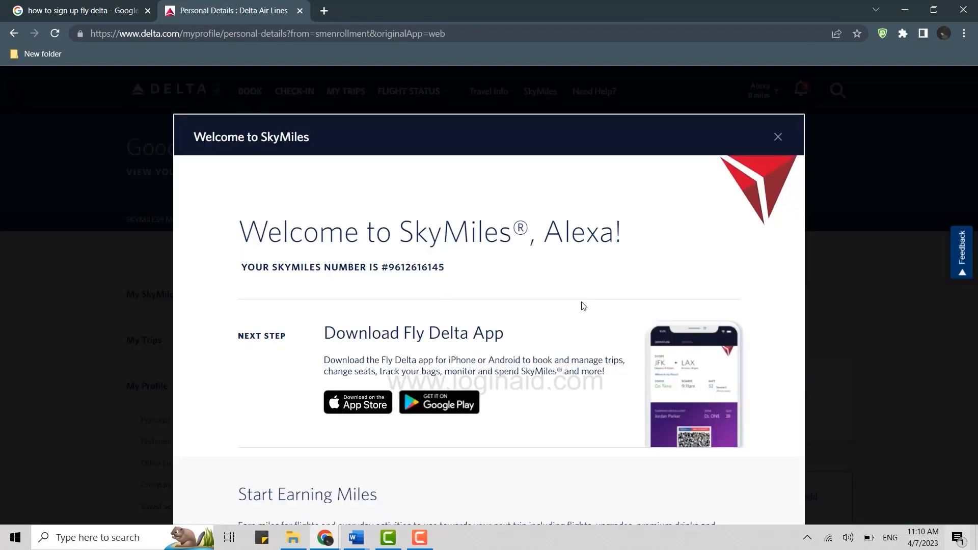
Close the Welcome to SkyMiles dialog and scroll through the Personal Details page.
scroll("down", 3)
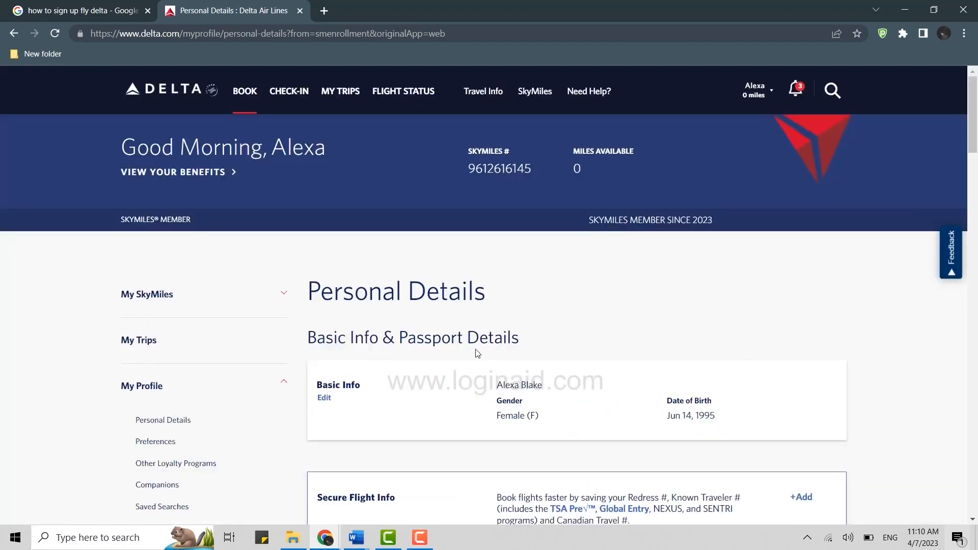
scroll("down", 3)
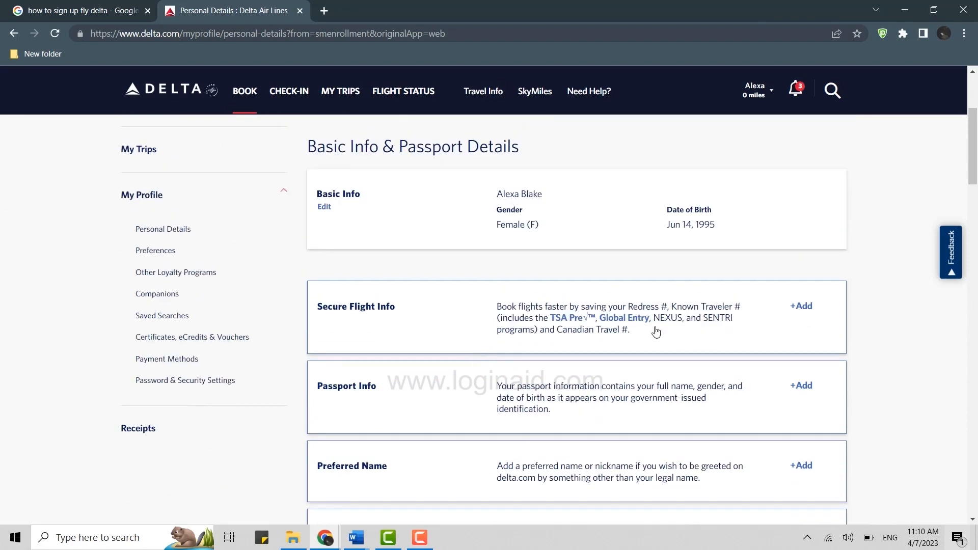
mouse_move(754, 329)
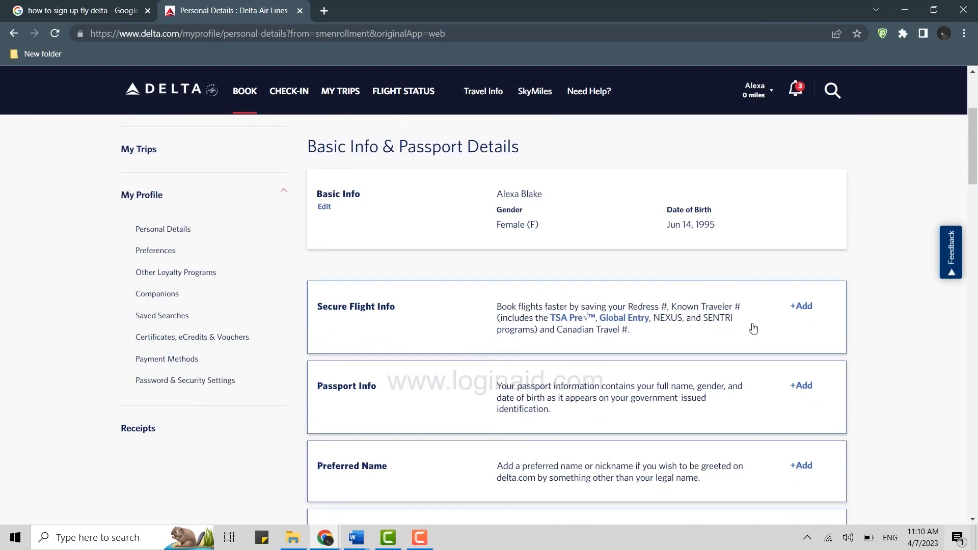
scroll("down", 3)
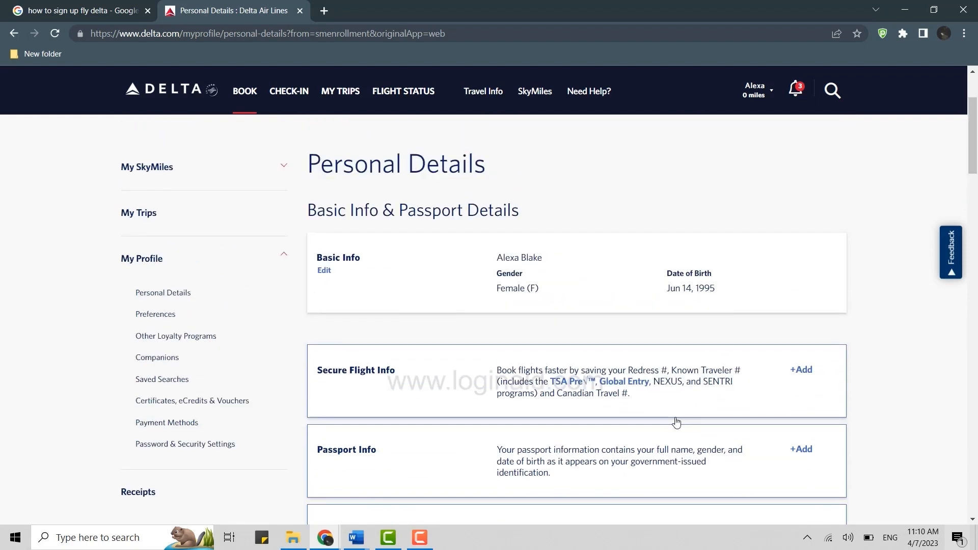
mouse_move(742, 157)
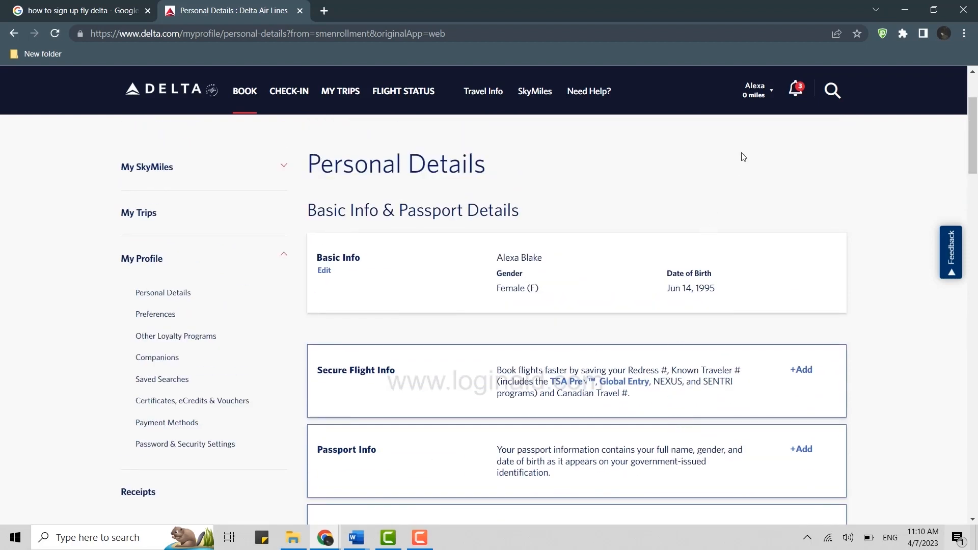